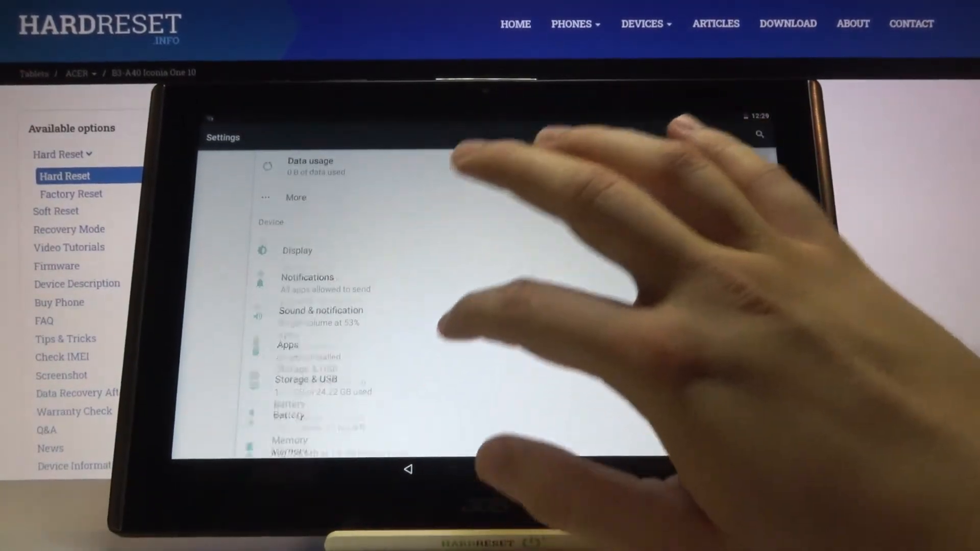
Check Sound enhancement, toggling BesLoudness off then back on, and return to Sound & notification
{"action": "scroll", "scroll_direction": "down", "scroll_amount": 3}
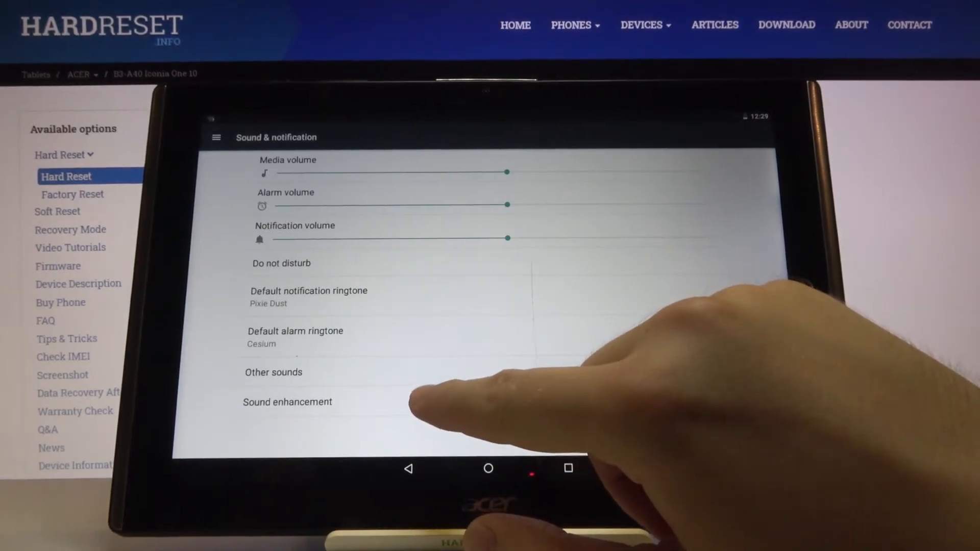
{"action": "left_click", "coordinate": [287, 402]}
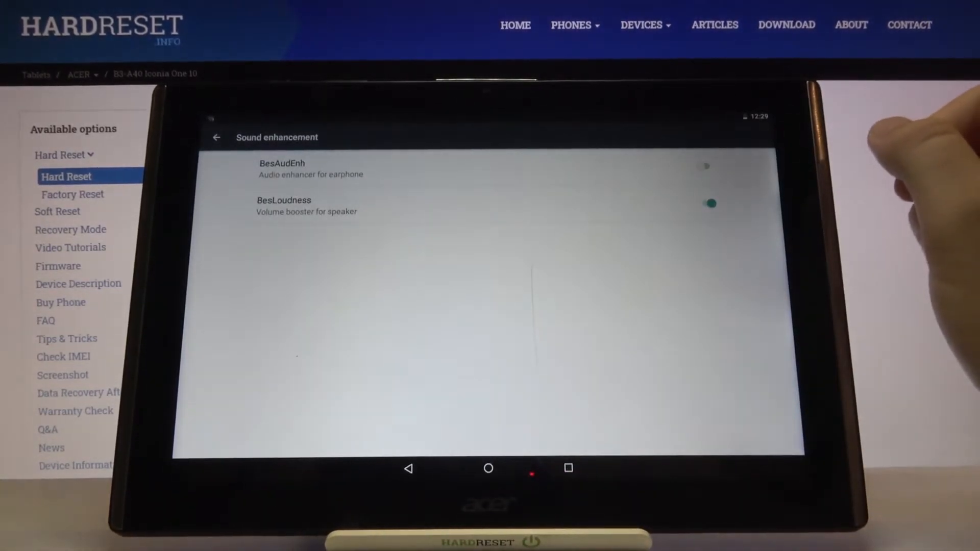
{"action": "left_click", "coordinate": [708, 204]}
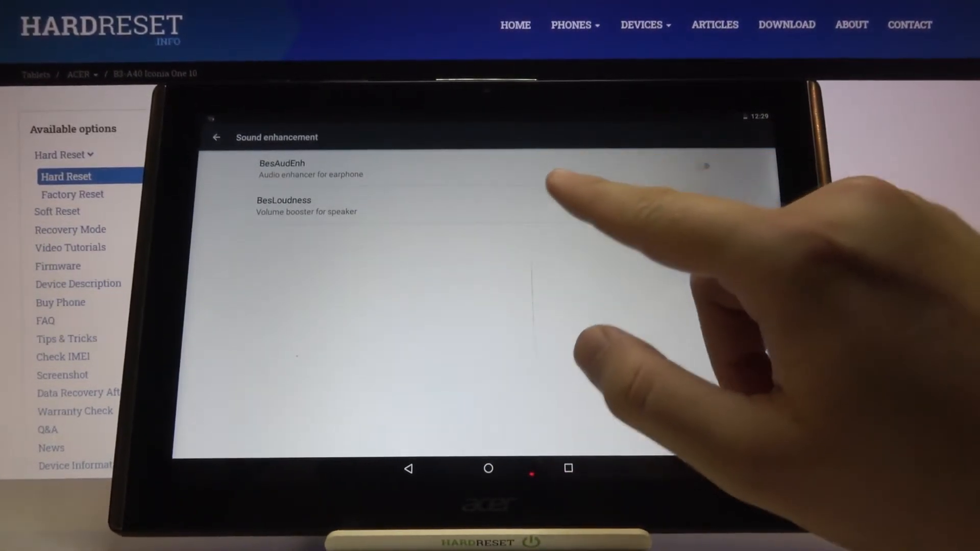
{"action": "left_click", "coordinate": [706, 203]}
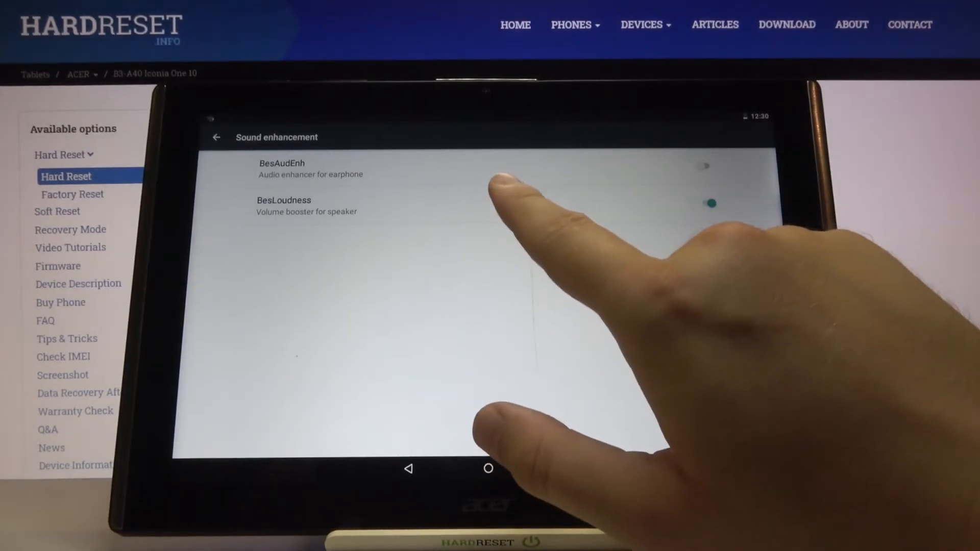
{"action": "left_click", "coordinate": [217, 136]}
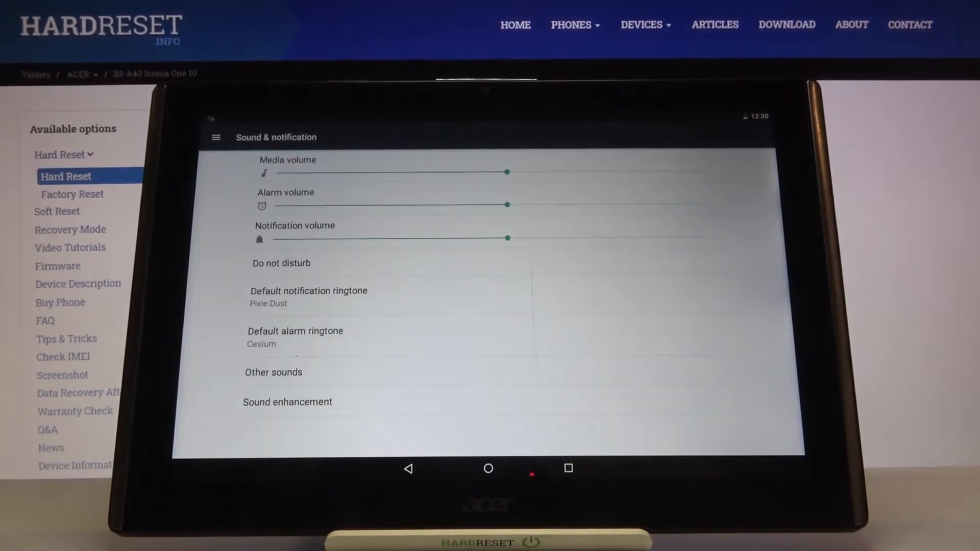